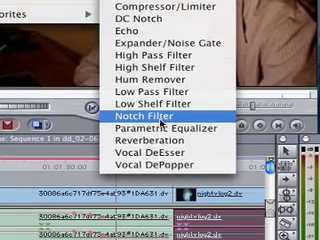
# Apply the Notch Filter from Effects > Audio Filters to the selected interview clip
pyautogui.click(146, 120)
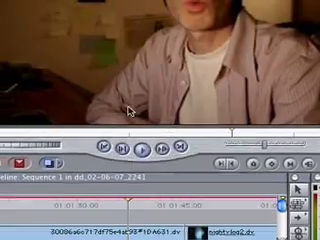